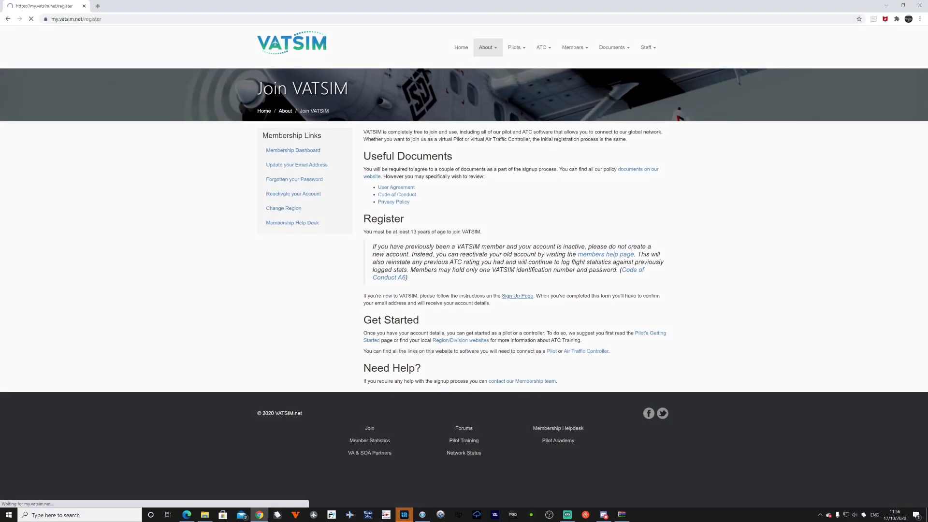
- On the VATSIM sign-up form, choose Europe, Middle East and Africa as the region
click(517, 295)
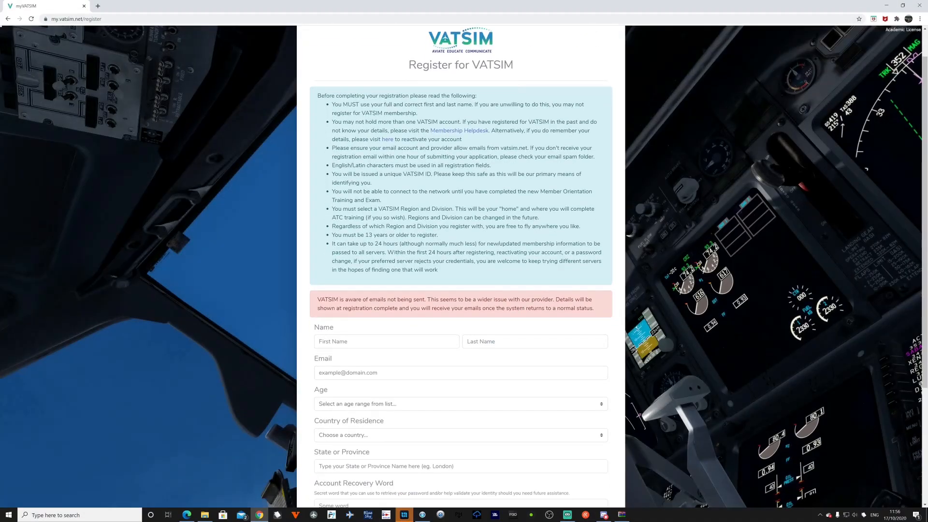
scroll(down, 3)
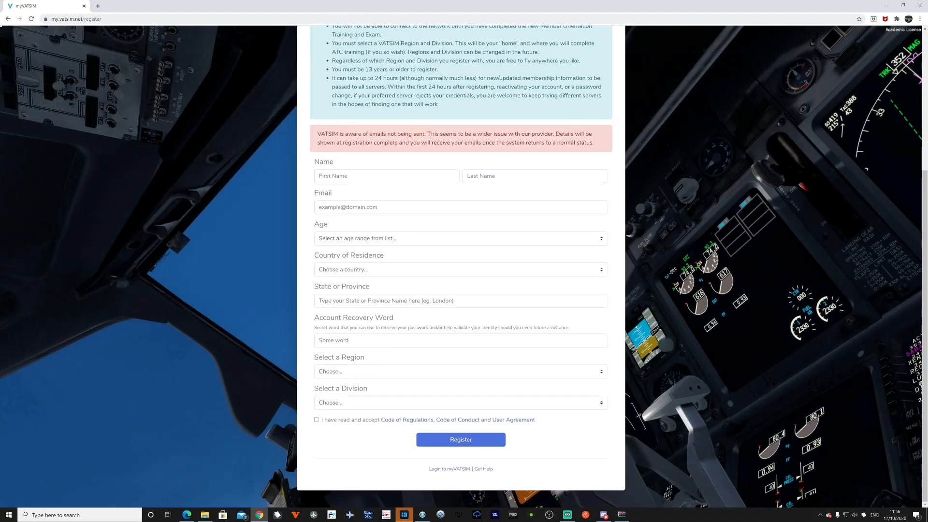
click(460, 402)
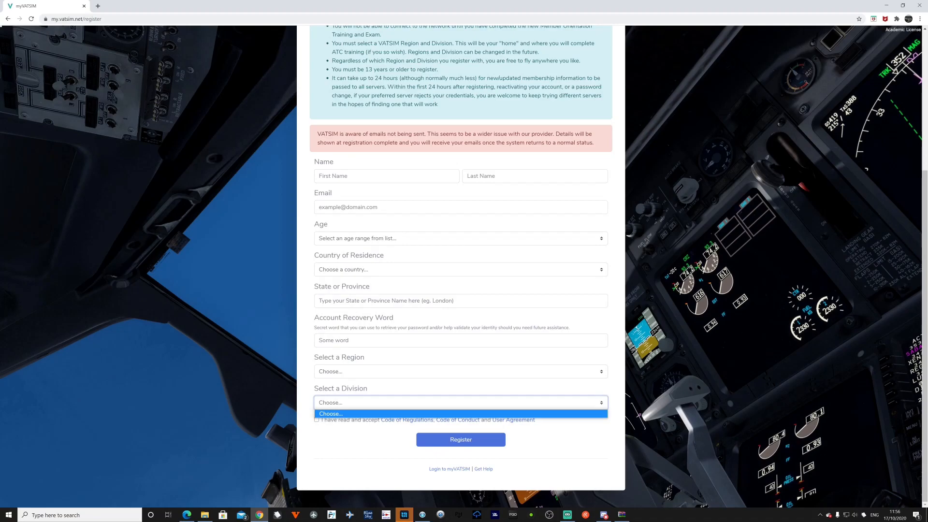
click(460, 403)
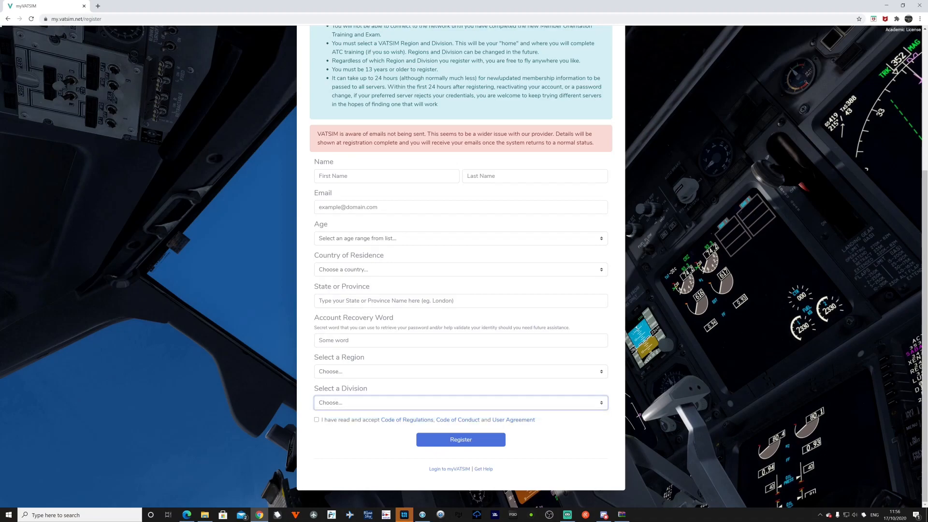
click(461, 371)
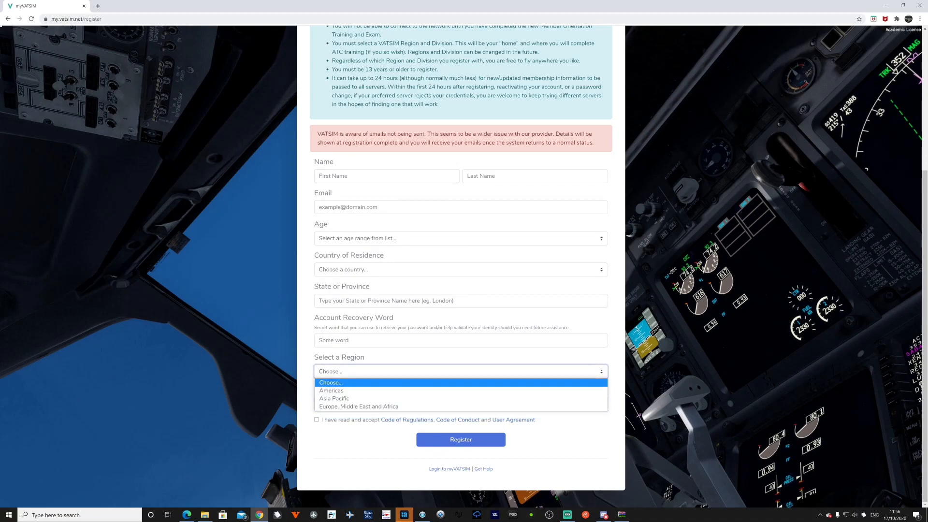
click(359, 407)
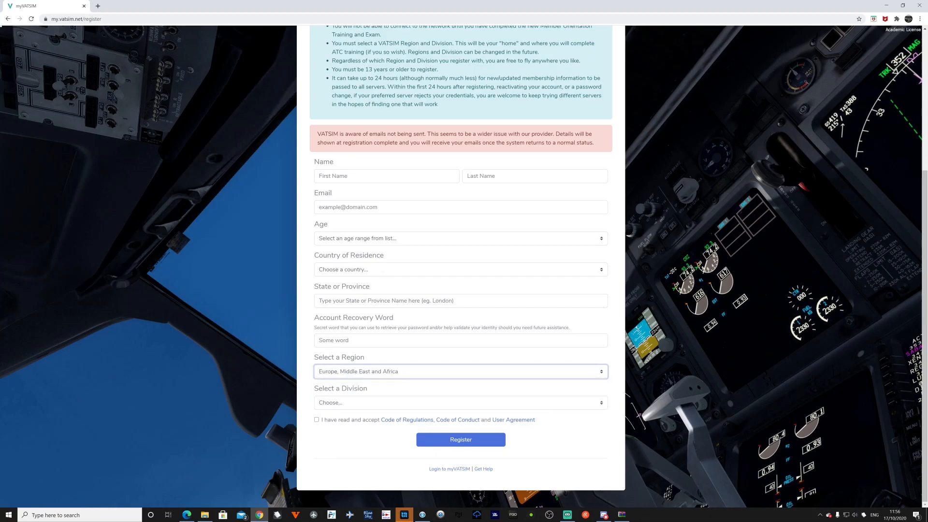
click(460, 403)
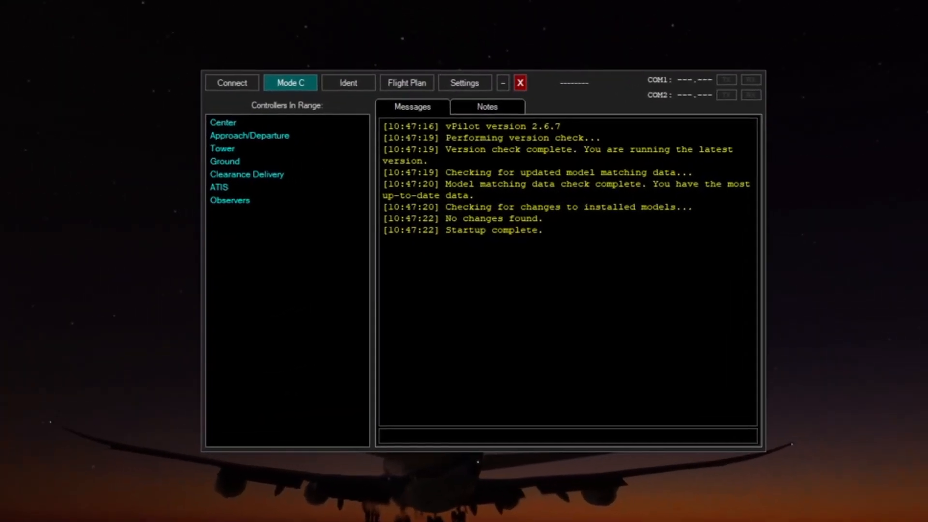
- Attempt a network connection with no simulator running, then go to vPilot's Network settings
click(231, 82)
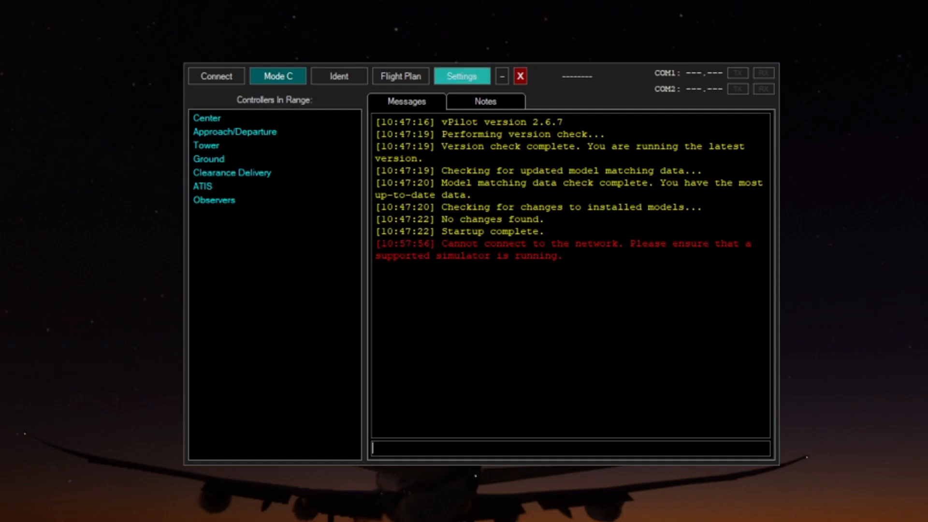
click(461, 76)
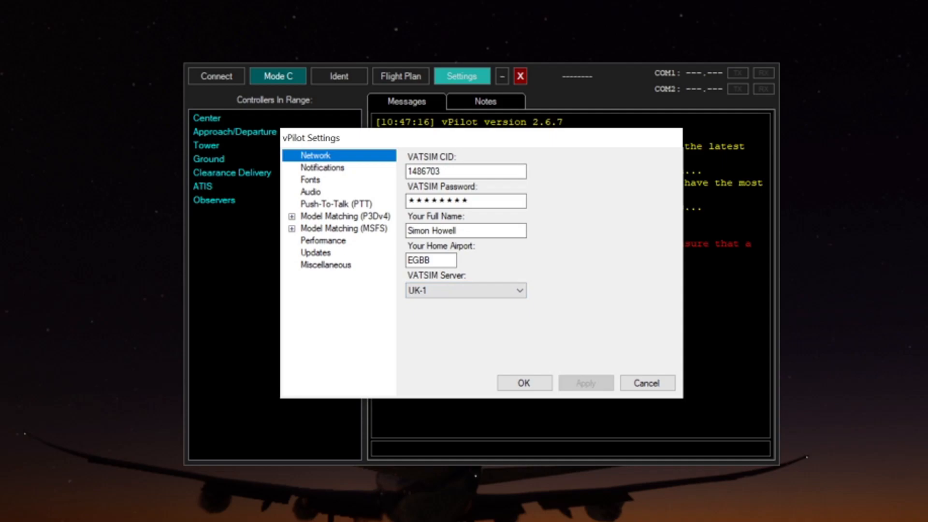
- Check the headset audio devices, volume levels and the yoke-button push-to-talk assignment
click(310, 192)
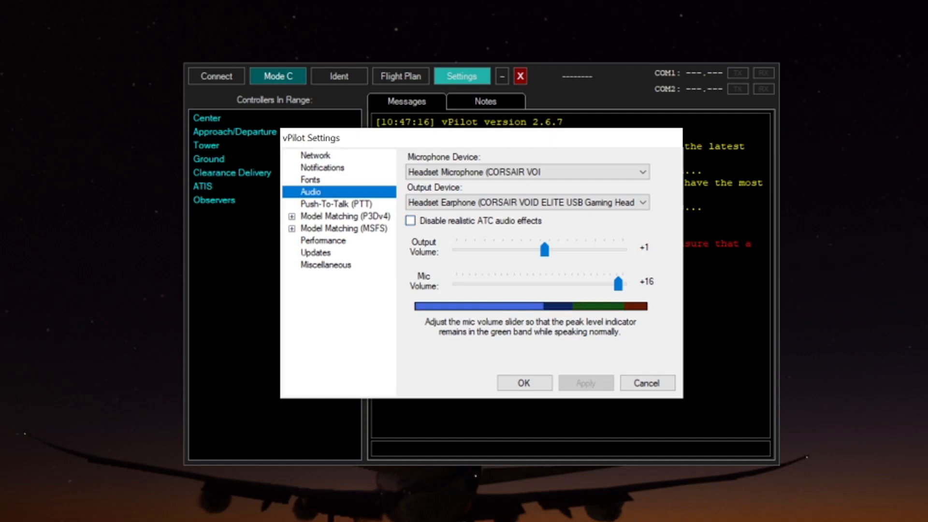
click(336, 203)
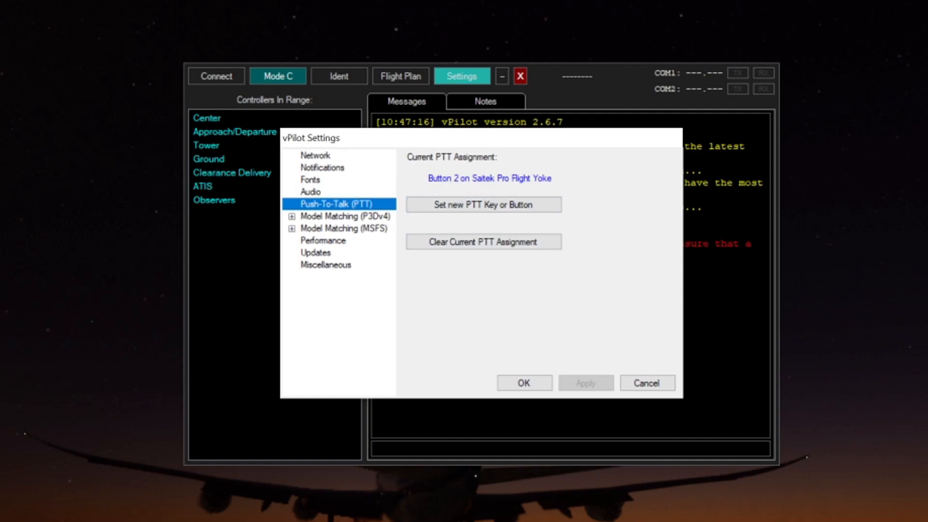
mouse_move(483, 204)
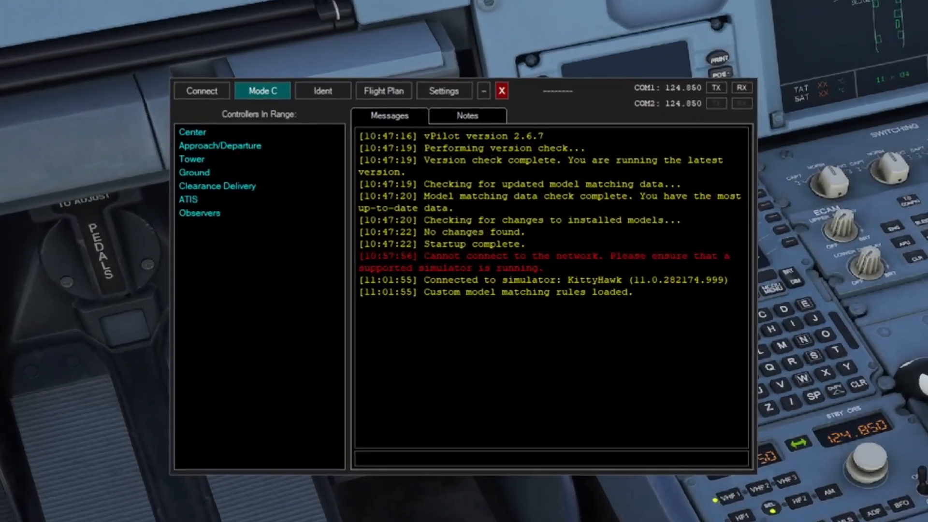
- Bring up vPilot's Connect dialog showing callsign BAW500 and type code B78X
click(201, 90)
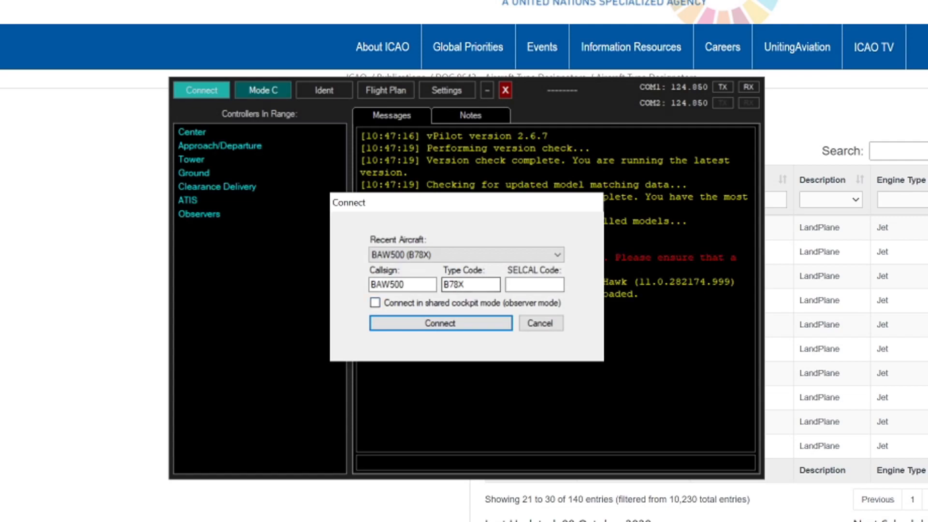
- Replace type code B78X with A20N and connect to the network as BAW500
triple_click(471, 284)
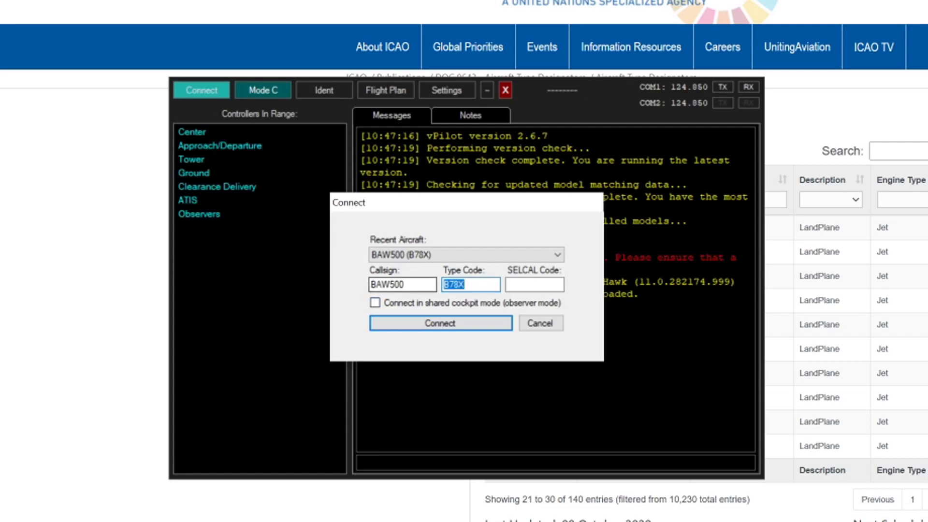
text(A20)
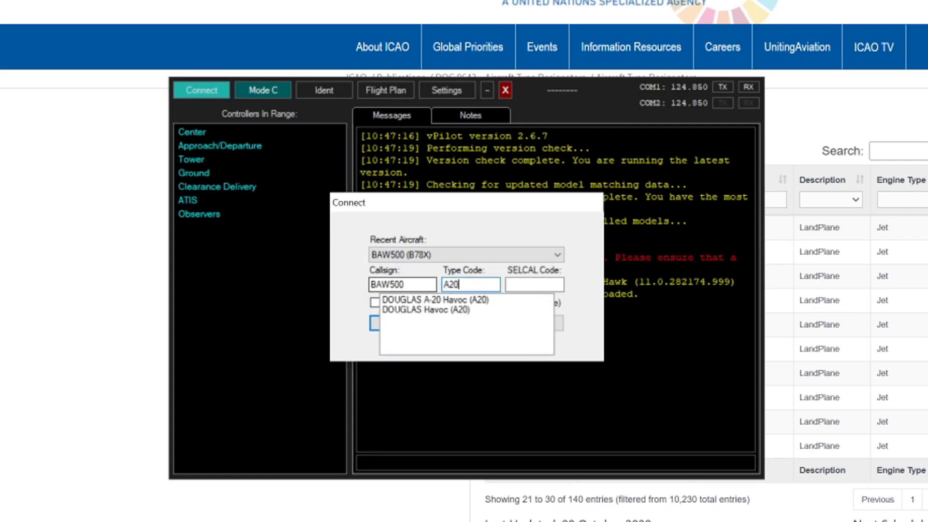
text(N)
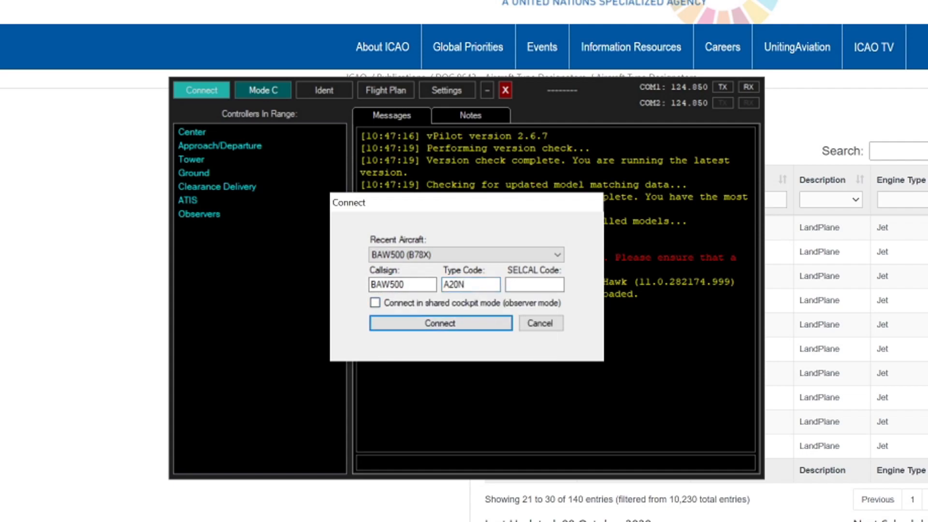
click(440, 322)
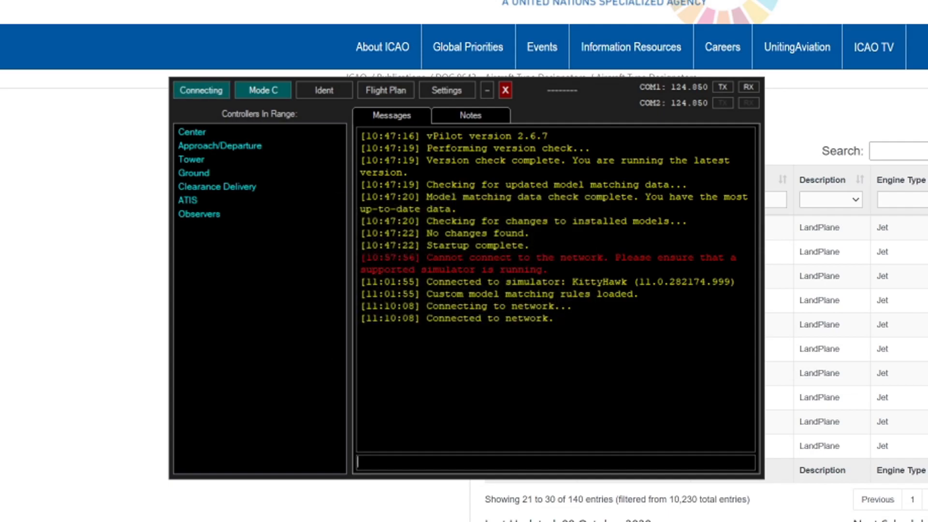
click(200, 90)
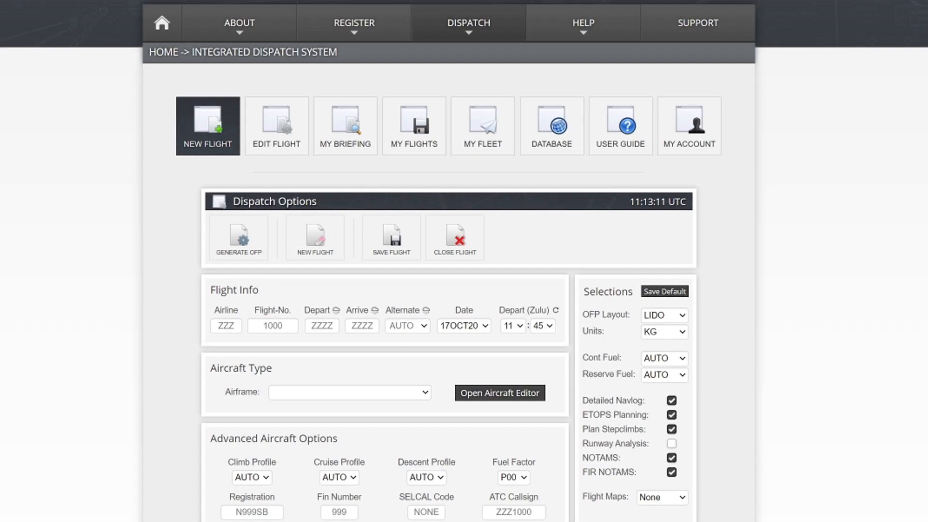
- Fill in SimBrief flight number 500 and arrival airport EGPH
click(225, 325)
text(50)
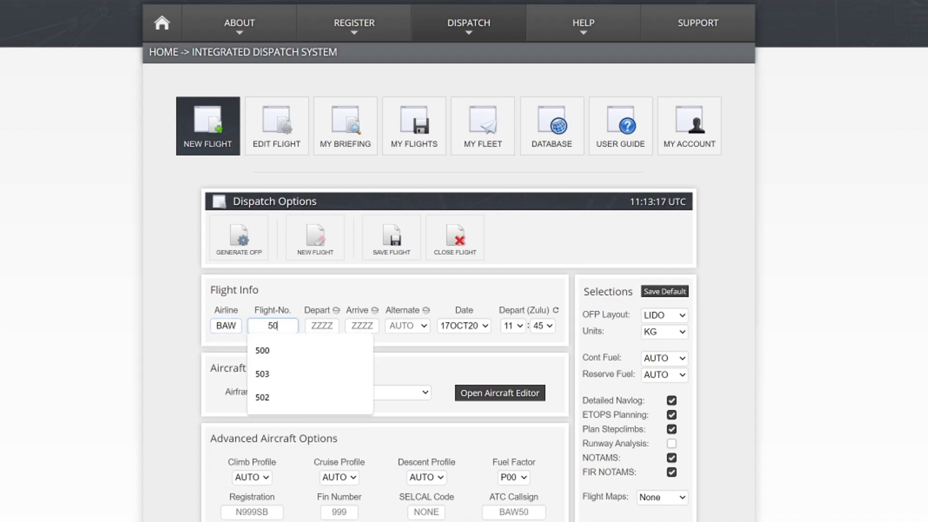
click(261, 350)
text(EGBB)
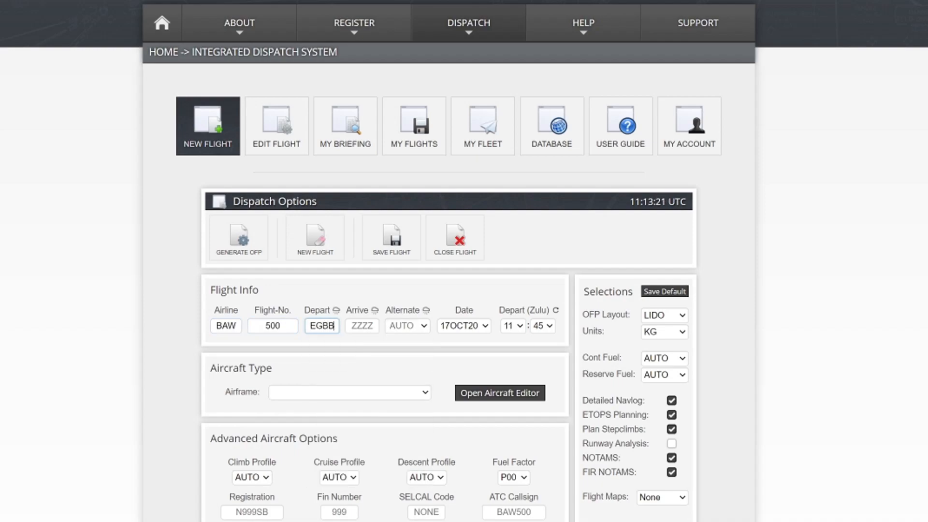
click(362, 325)
text(E)
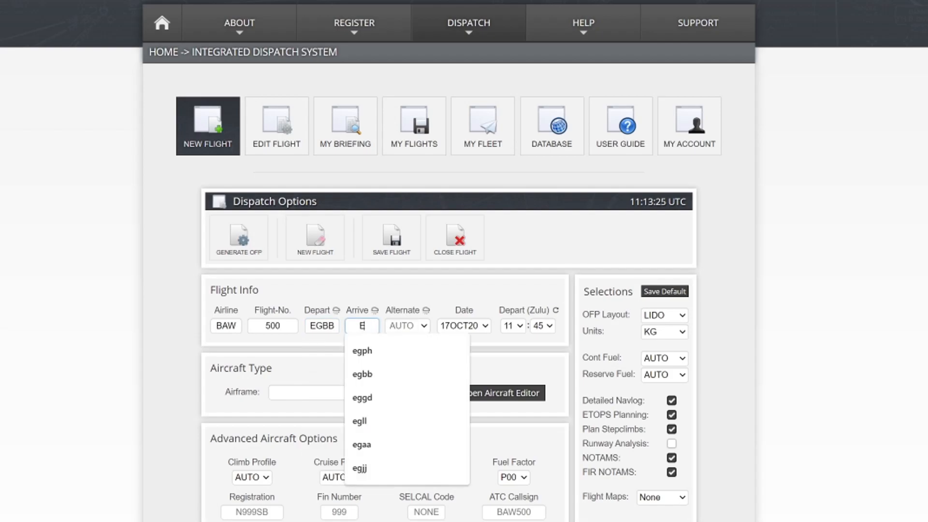
click(362, 351)
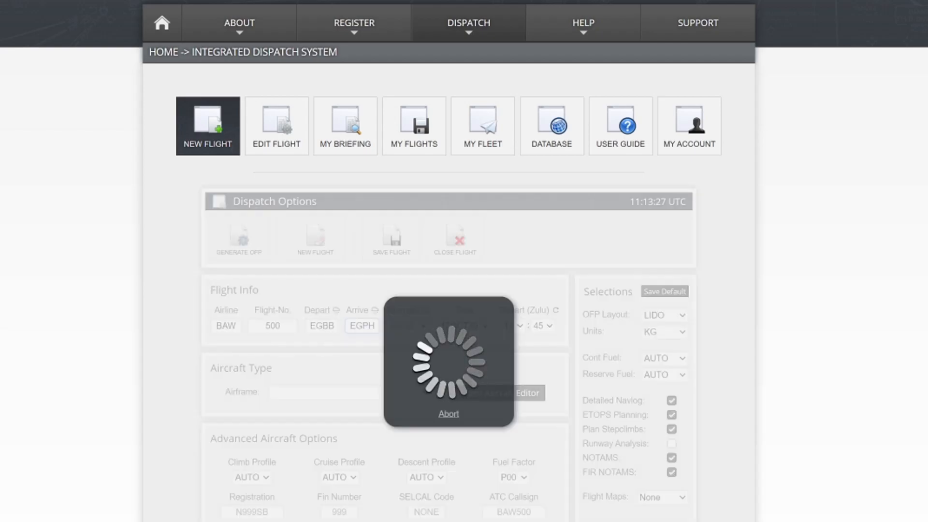
click(349, 392)
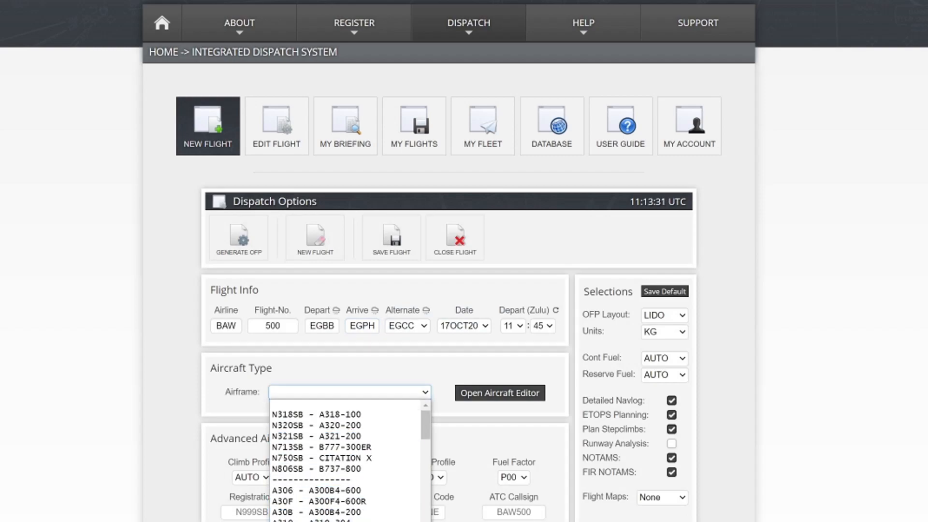
- Select the A320-200 airframe, switch weights to LBS, and request OFP generation
scroll(down, 3)
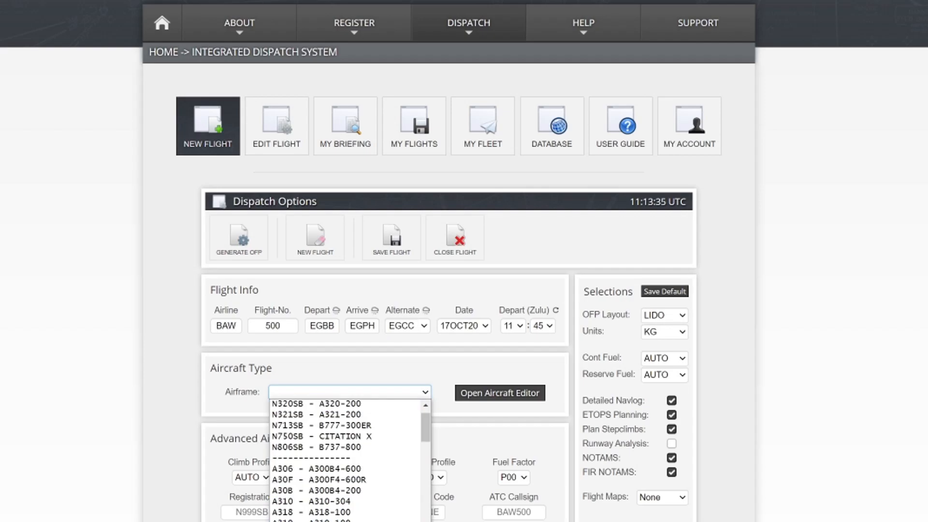
click(325, 403)
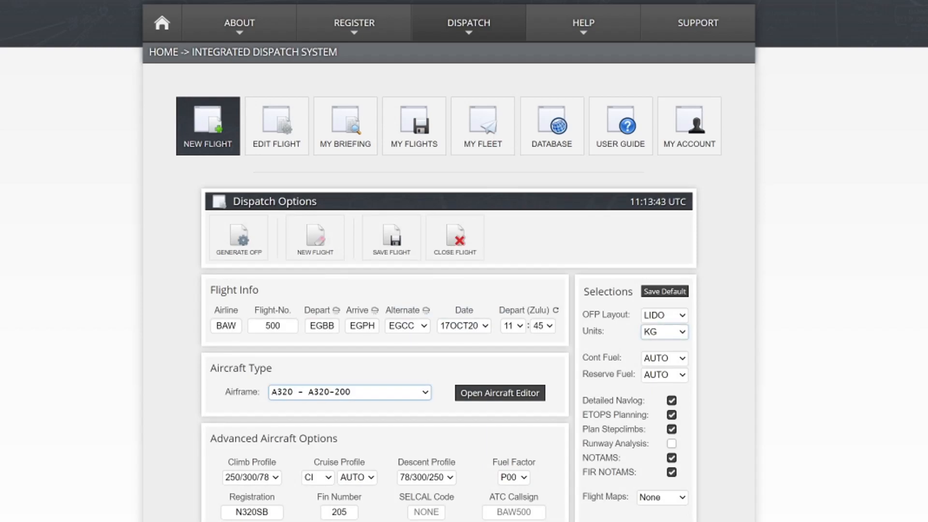
click(663, 330)
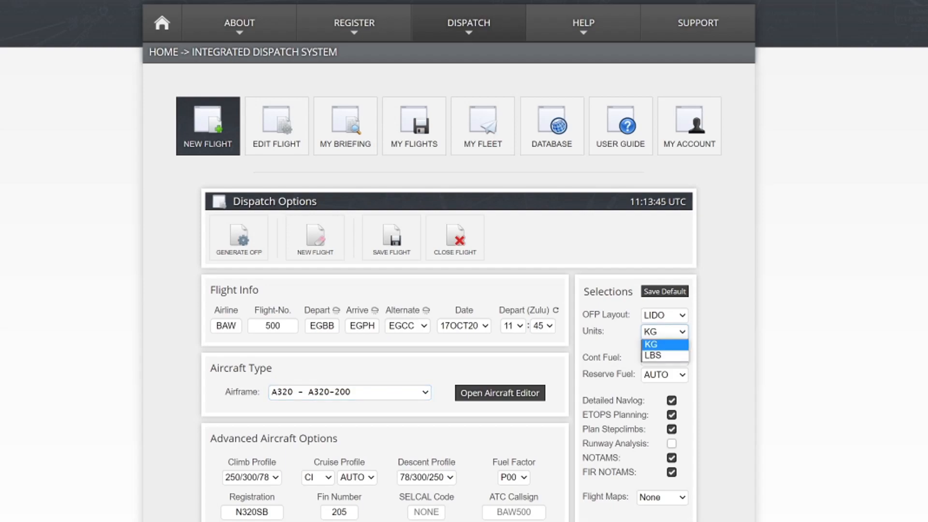
click(655, 355)
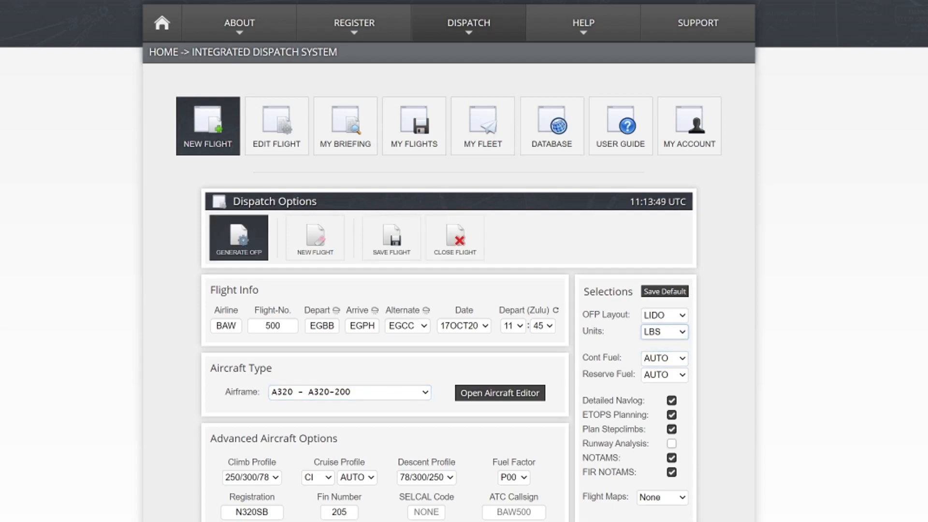
click(238, 237)
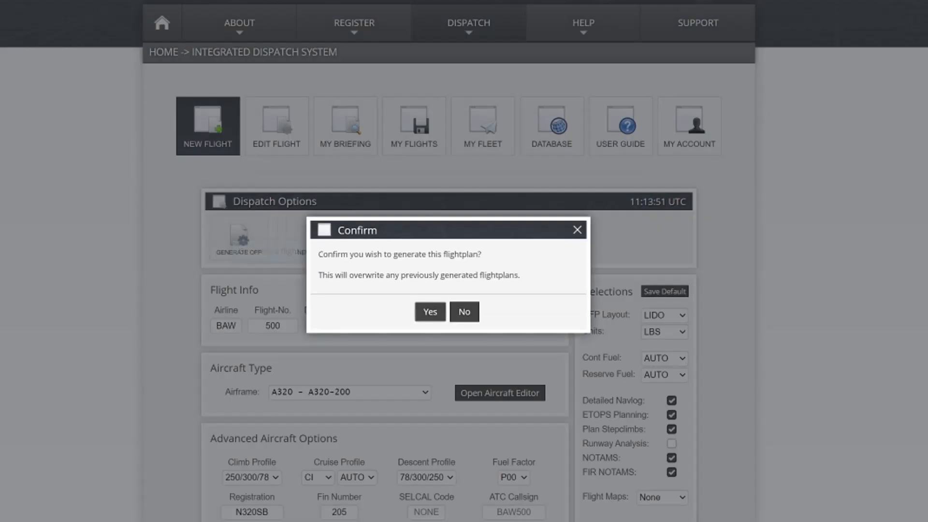
- Confirm generation of the BAW500 EGBB–EGPH FL240 briefing and view the output
click(429, 311)
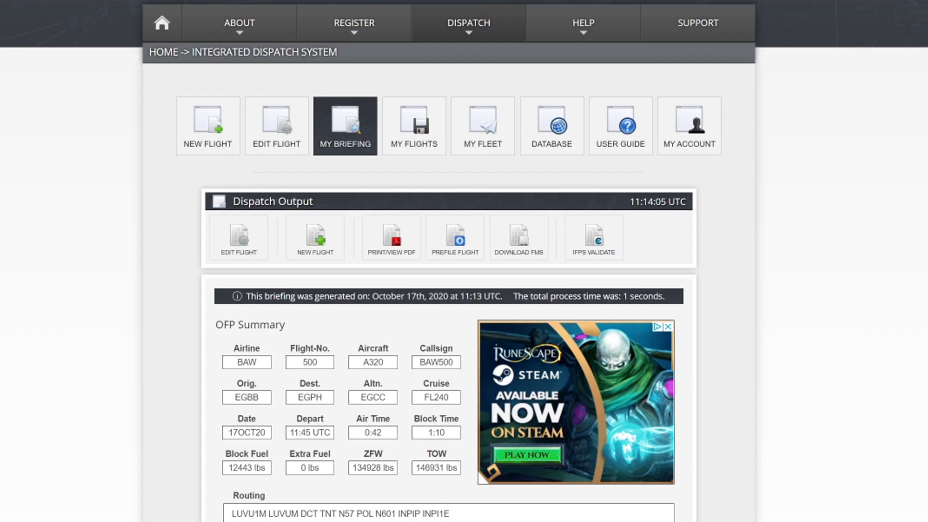
click(468, 22)
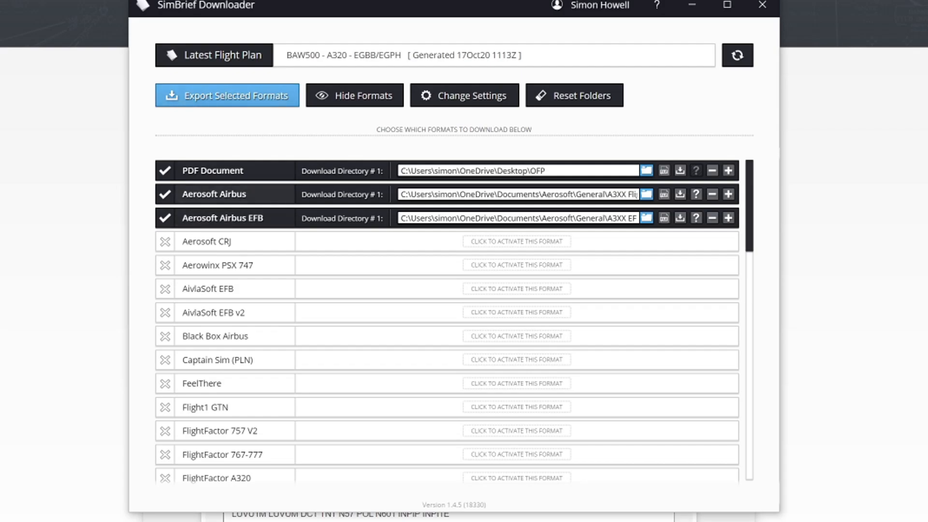
- Verify the vPilot format is active and export eight flight plan files
scroll(down, 3)
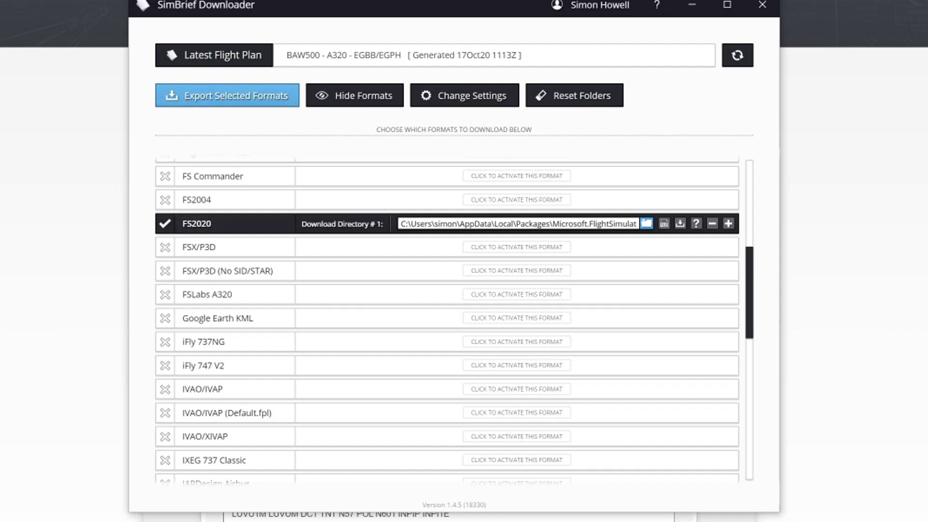
scroll(down, 3)
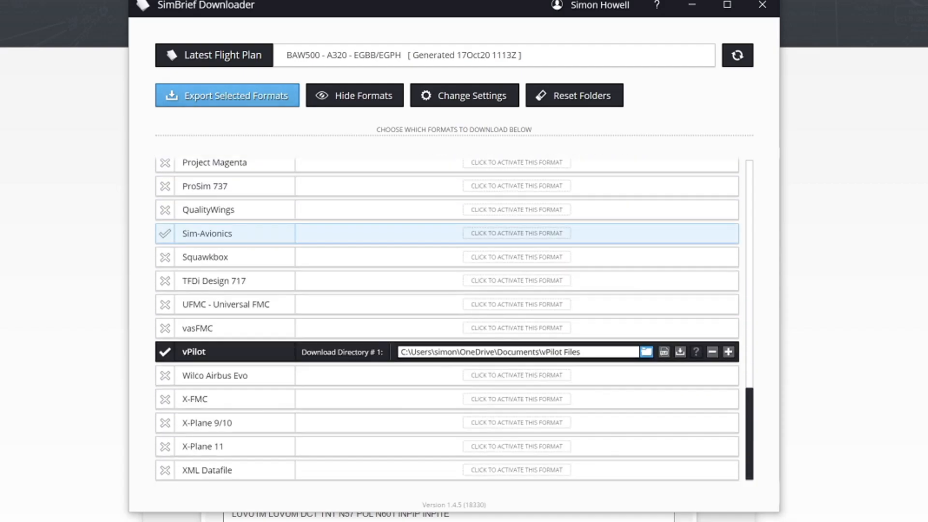
click(165, 233)
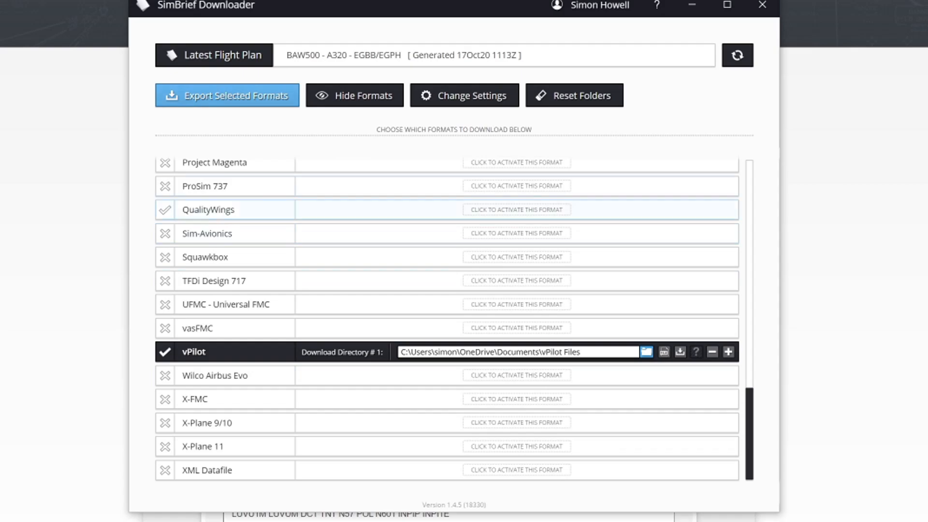
click(226, 95)
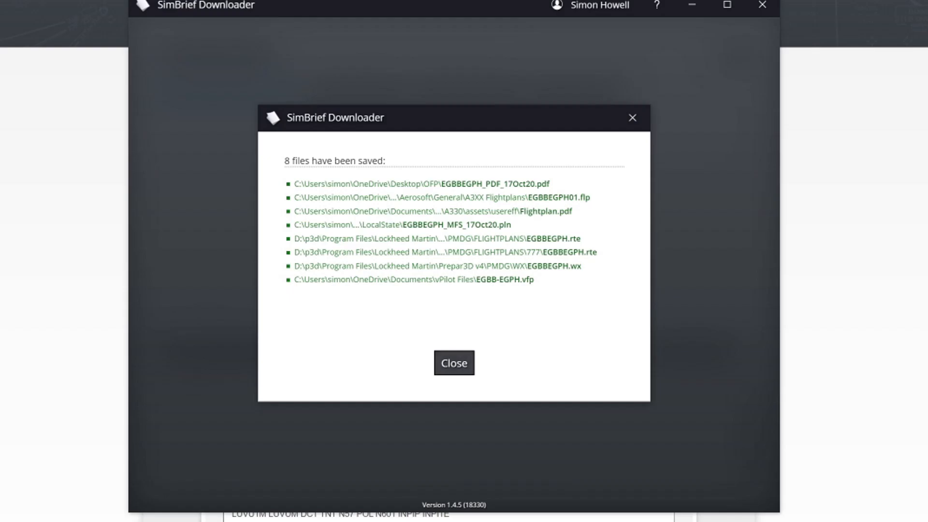
click(454, 362)
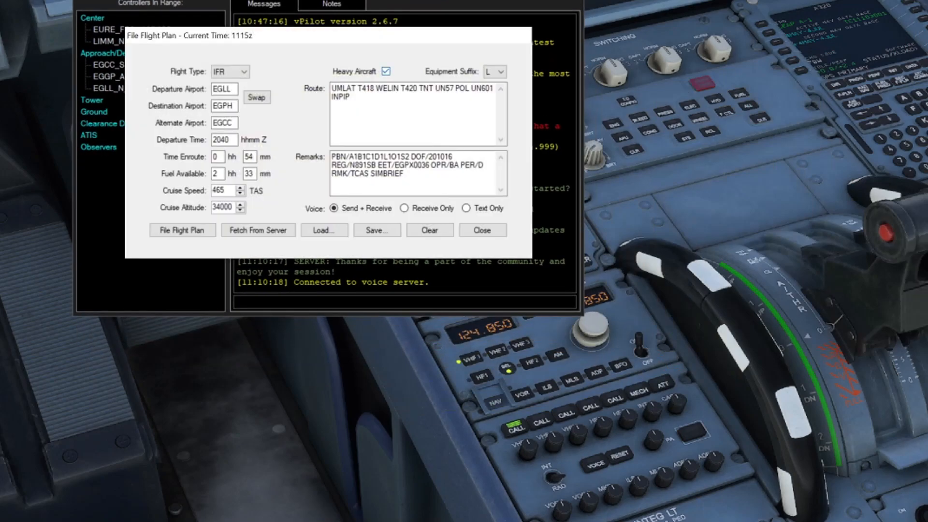
- Clear the EGLL–EGPH plan and load EGBB-EGPH.vfp (FL240, 390 knots, route to INPIP)
click(429, 229)
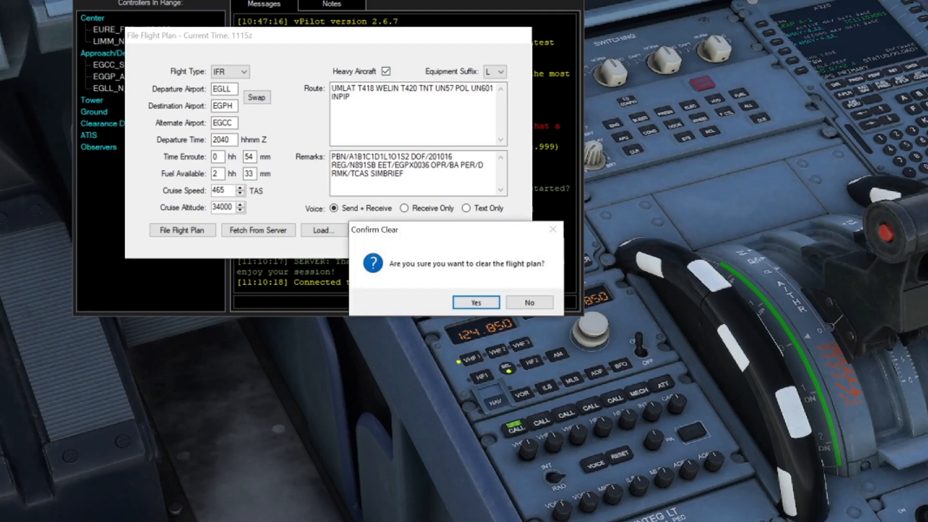
click(475, 303)
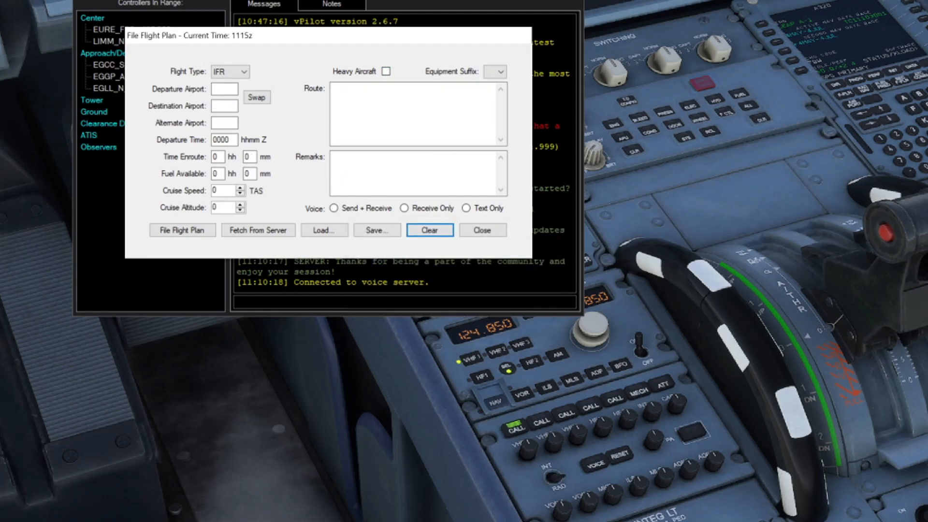
click(324, 230)
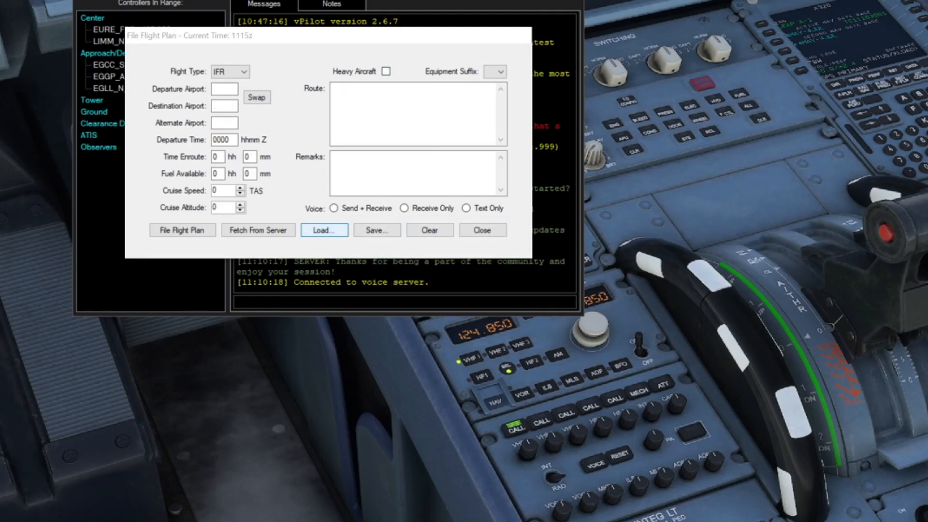
click(323, 230)
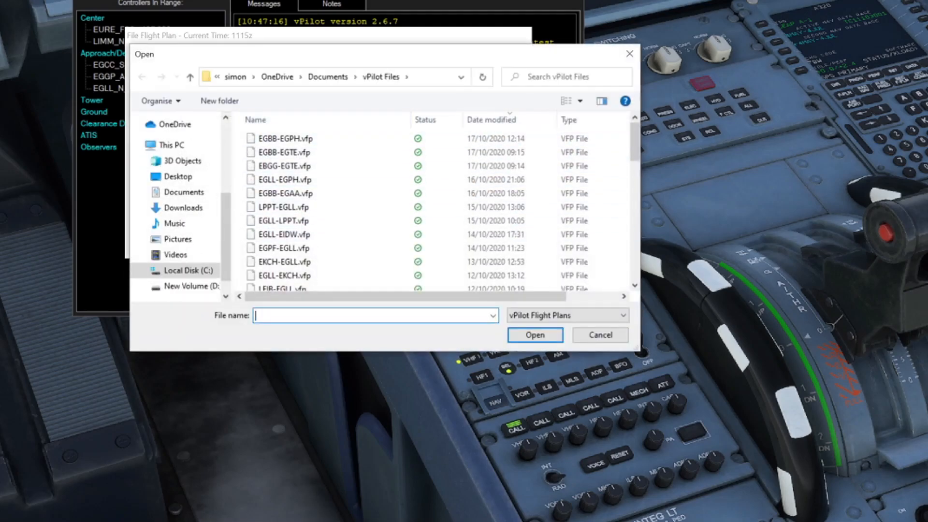
click(285, 138)
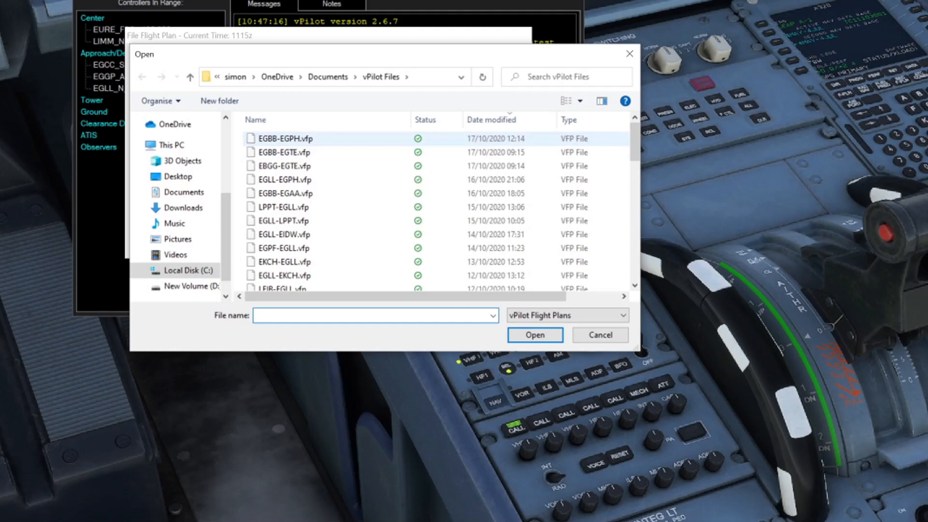
click(375, 315)
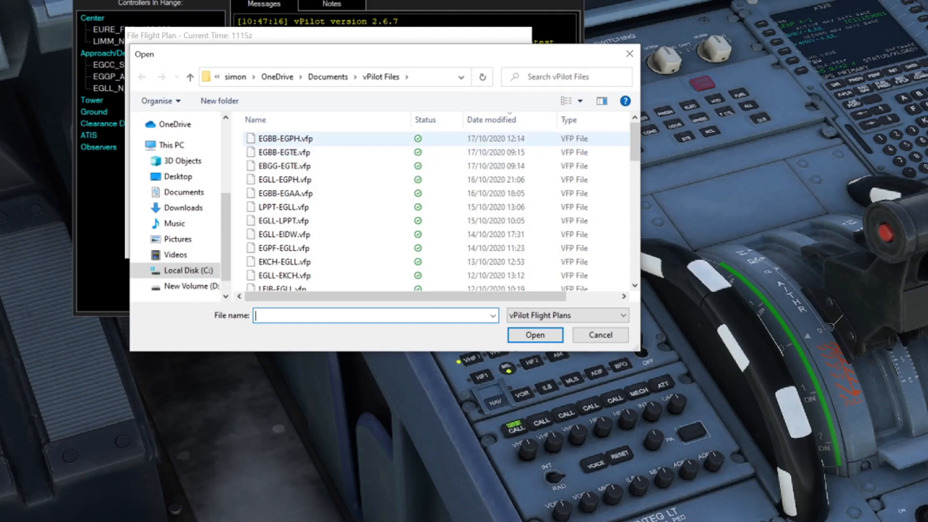
click(534, 335)
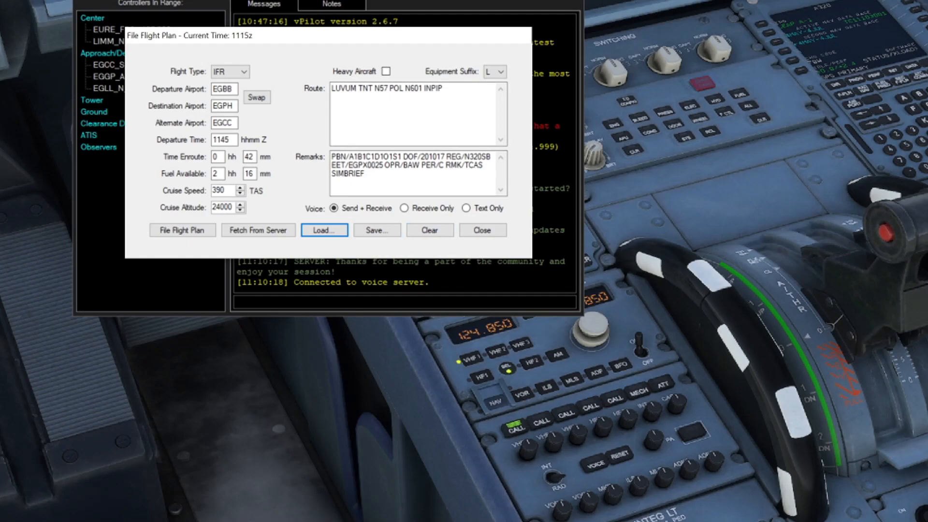
click(182, 230)
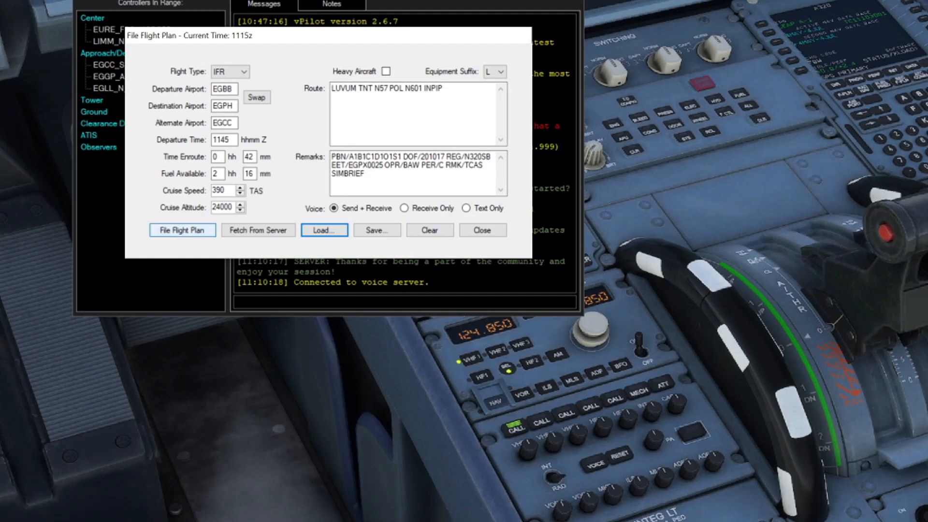
- Submit the loaded EGBB–EGPH plan and get the flight plan filed confirmation
click(183, 229)
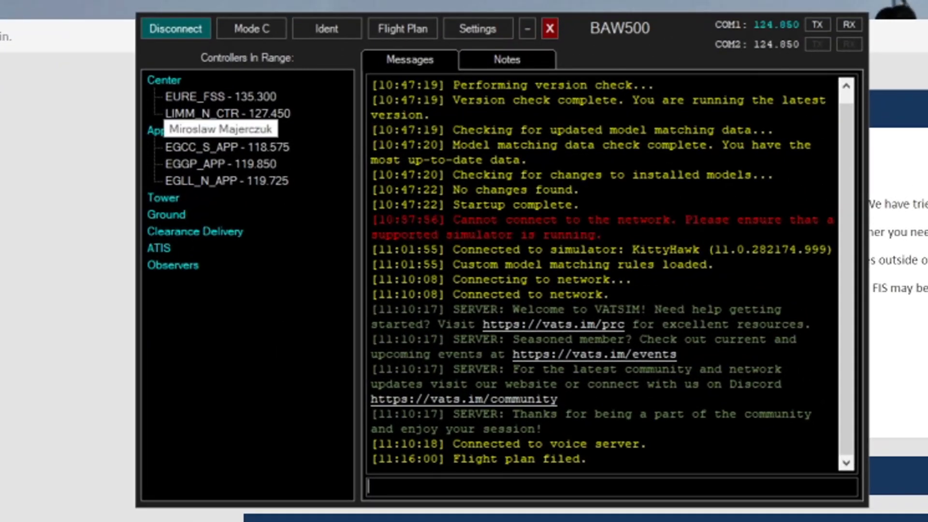
mouse_move(221, 180)
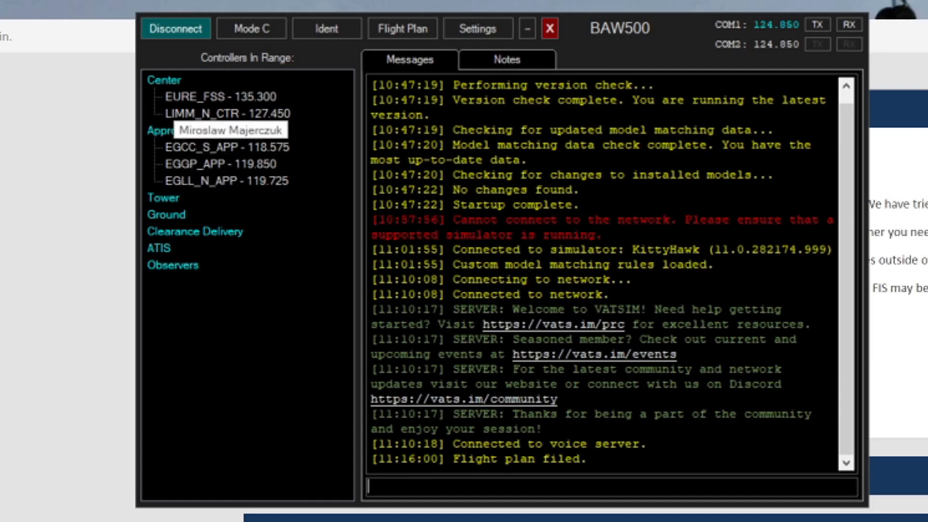
mouse_move(189, 147)
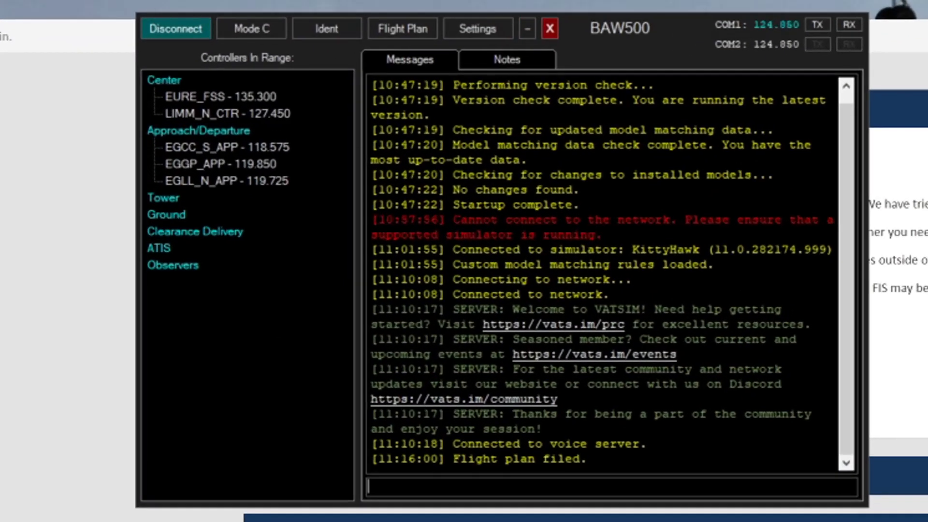
mouse_move(207, 181)
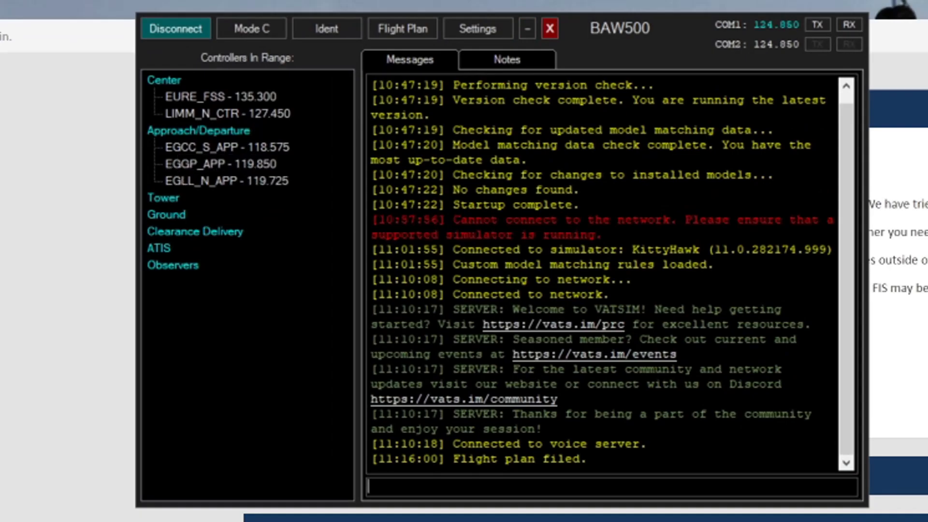
mouse_move(163, 198)
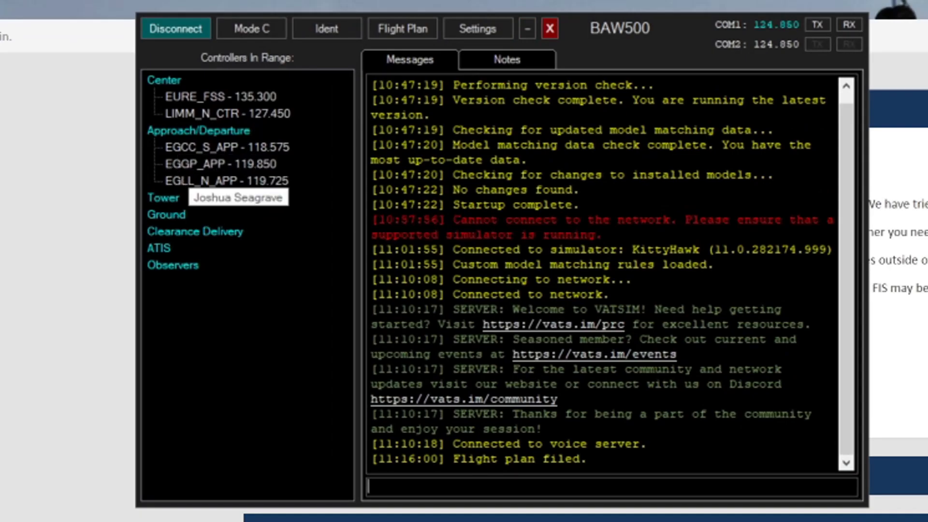
mouse_move(214, 113)
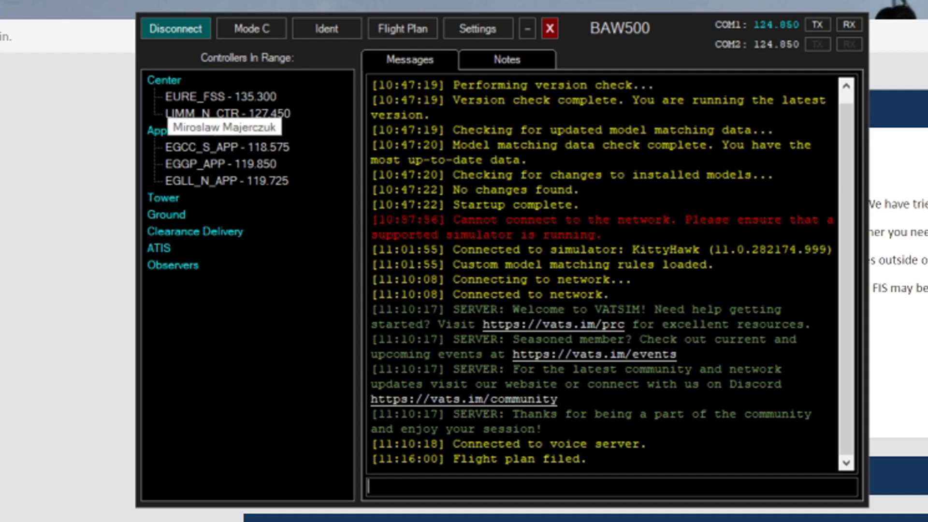
mouse_move(160, 198)
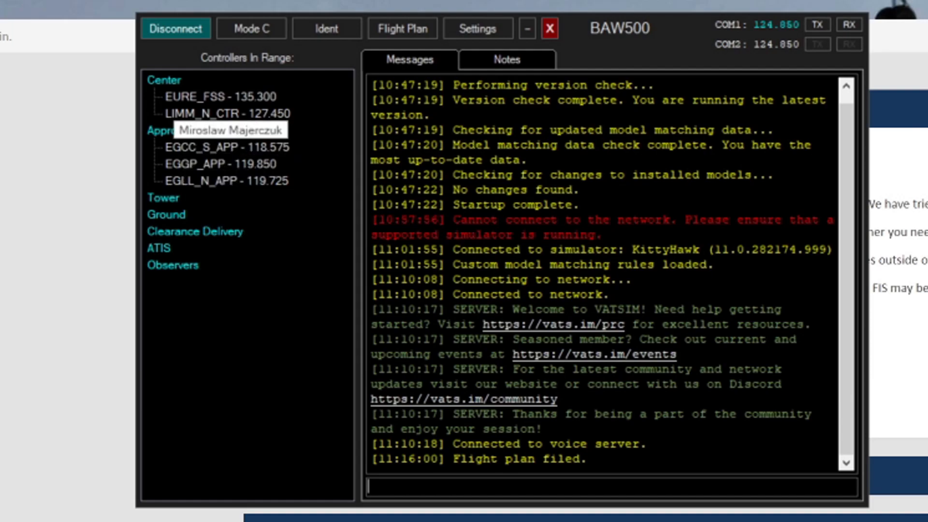
mouse_move(195, 147)
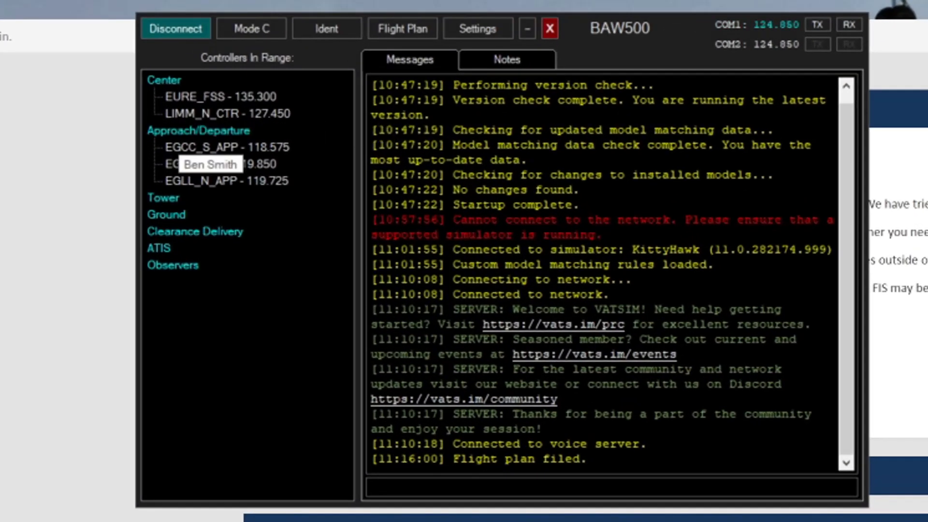
mouse_move(208, 182)
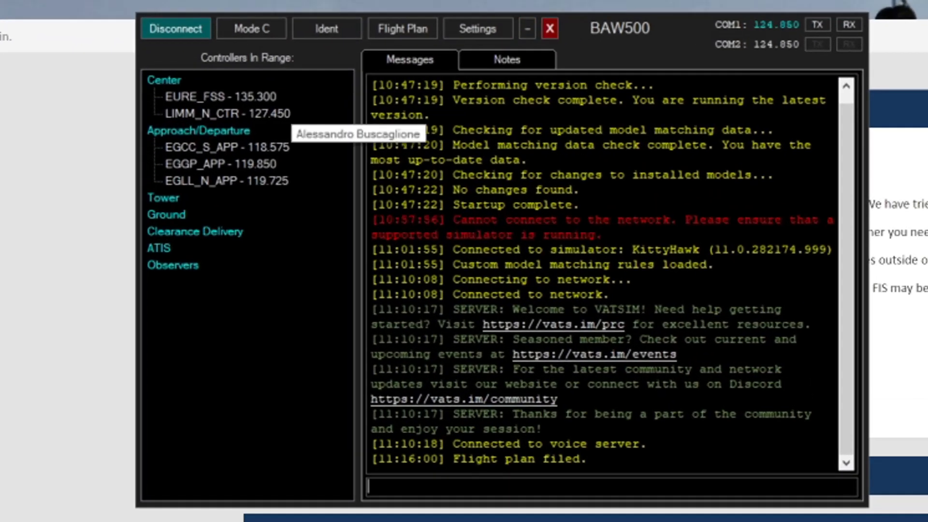
mouse_move(224, 181)
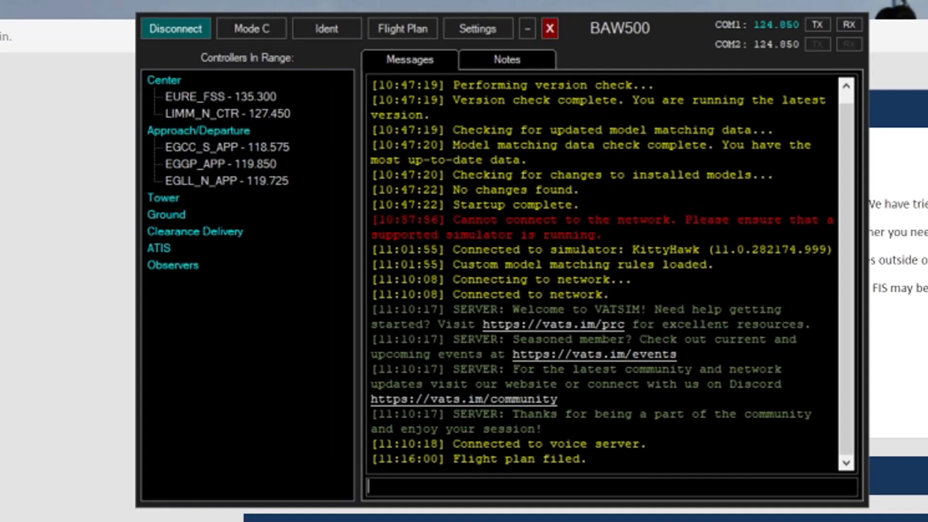
mouse_move(213, 181)
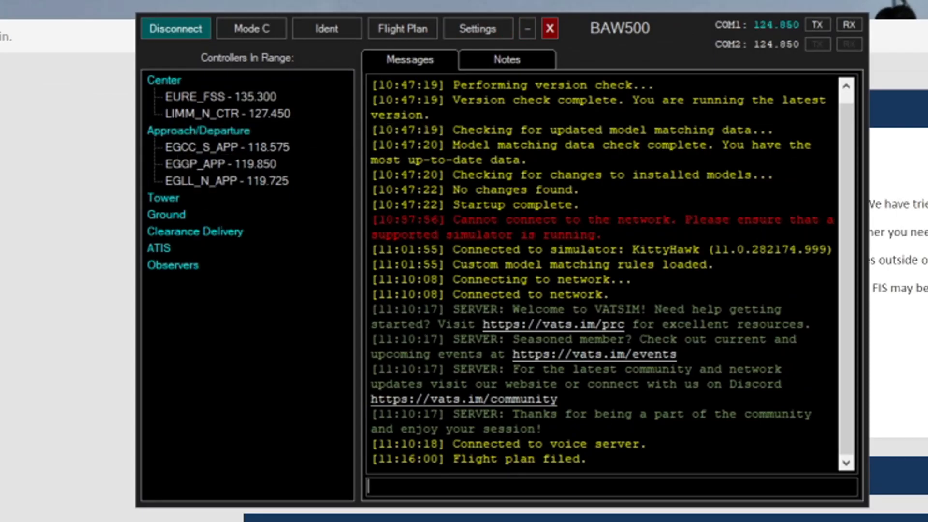
mouse_move(166, 130)
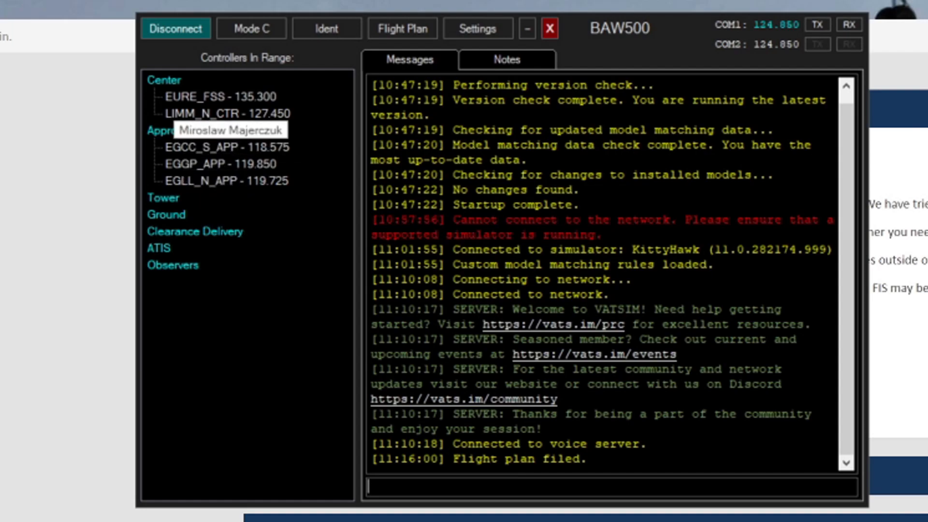
mouse_move(183, 147)
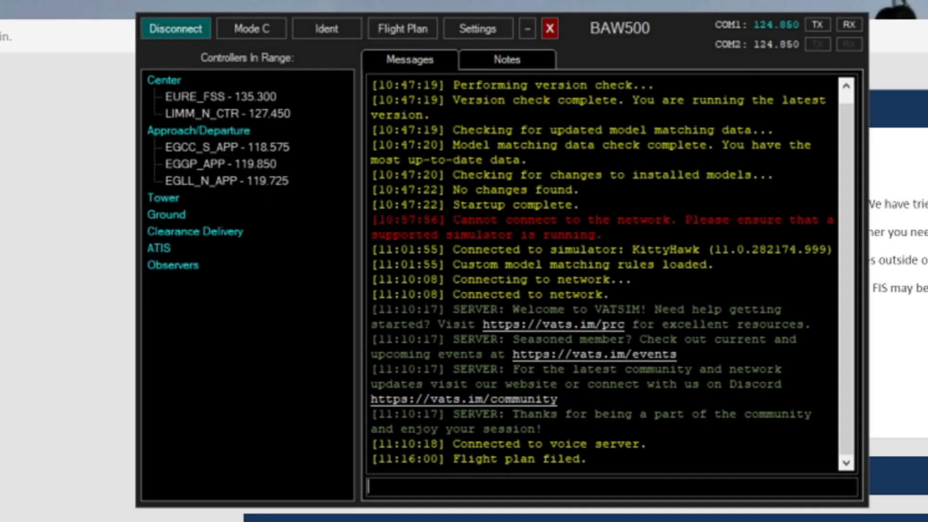
mouse_move(198, 131)
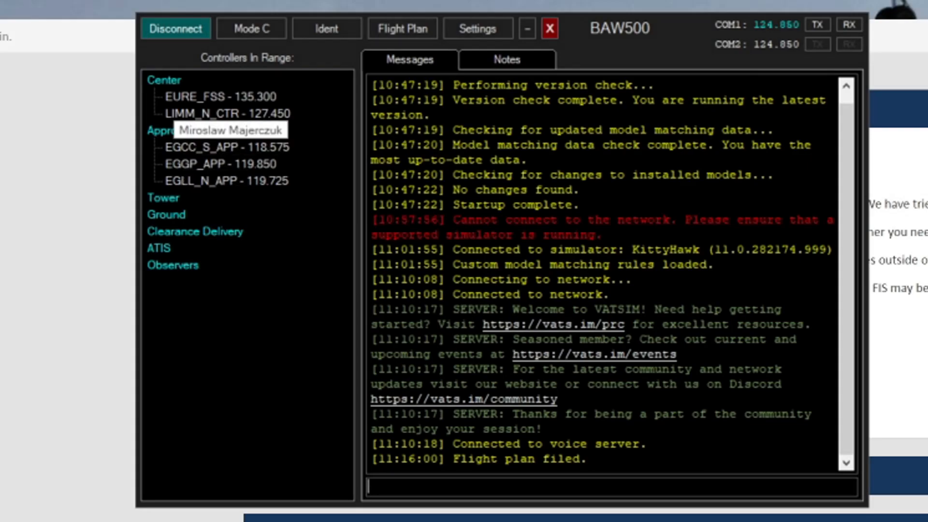
mouse_move(201, 147)
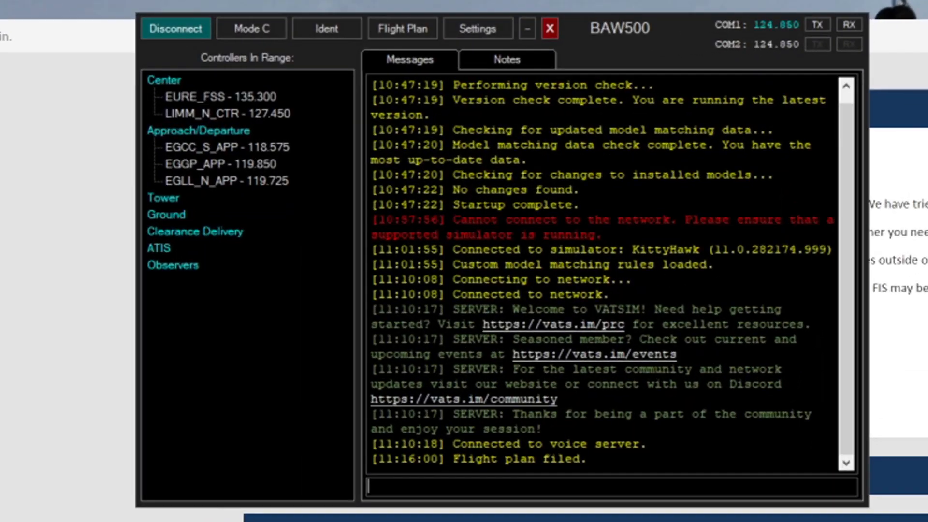
mouse_move(211, 164)
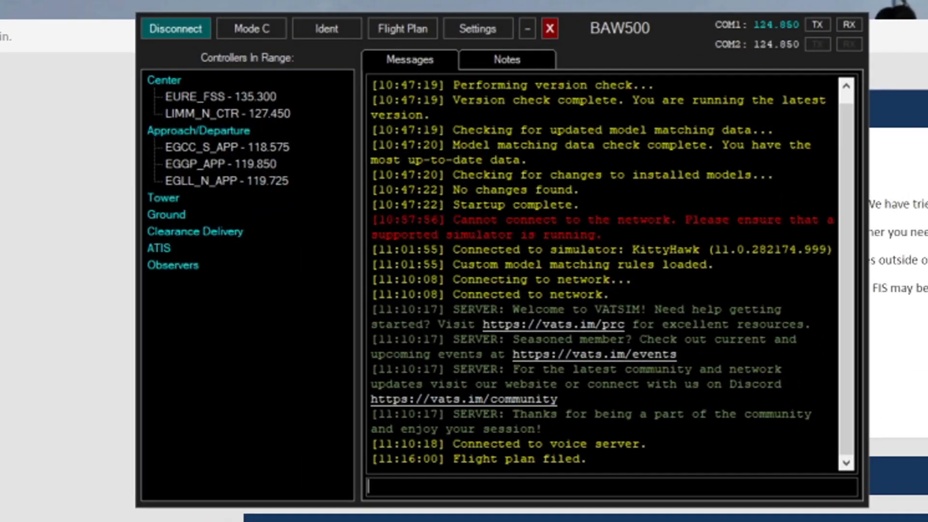
mouse_move(167, 214)
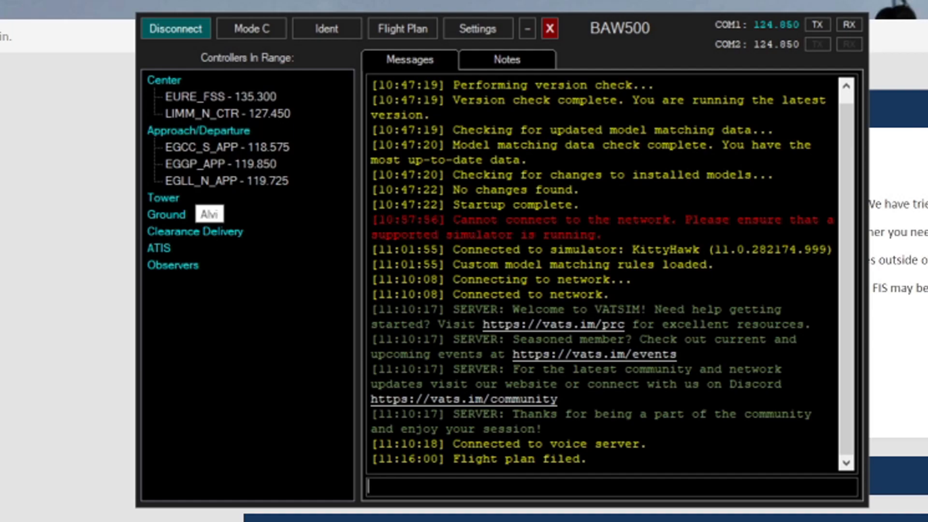
mouse_move(208, 114)
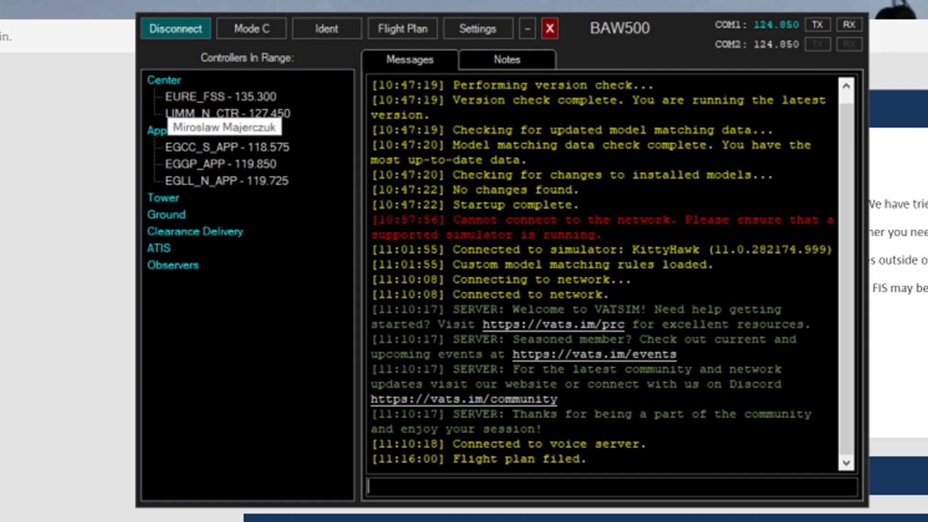
mouse_move(195, 146)
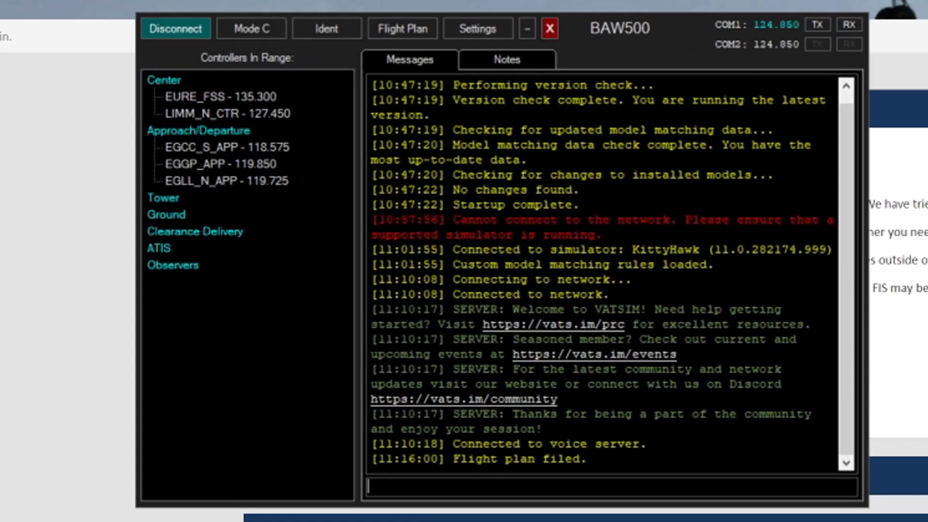
mouse_move(214, 147)
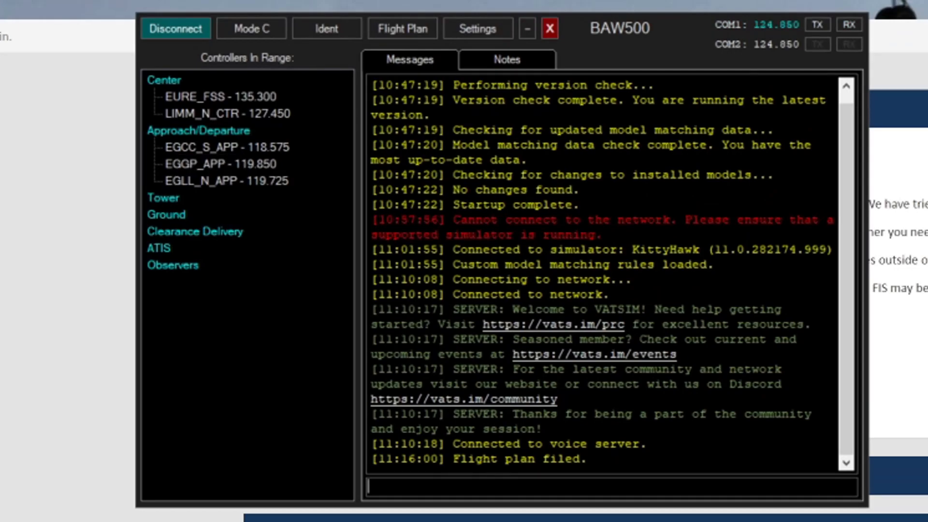
mouse_move(199, 131)
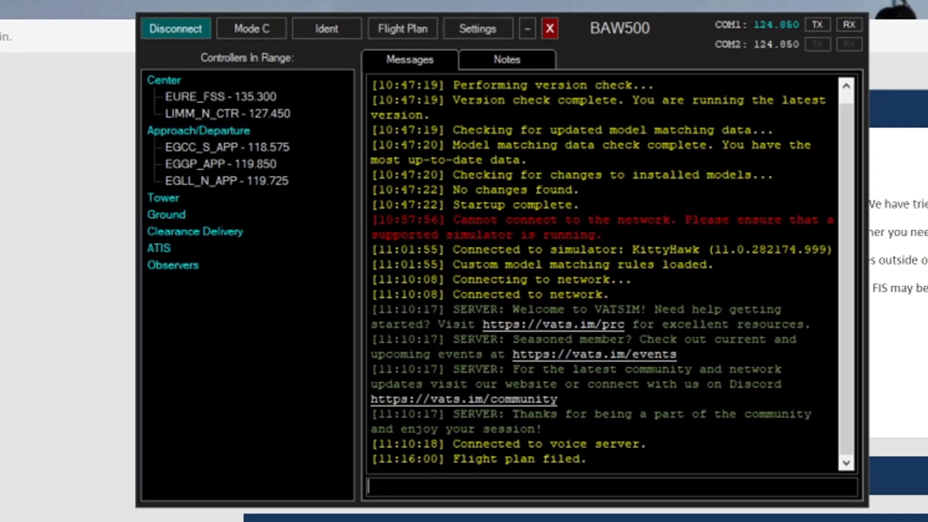
mouse_move(201, 164)
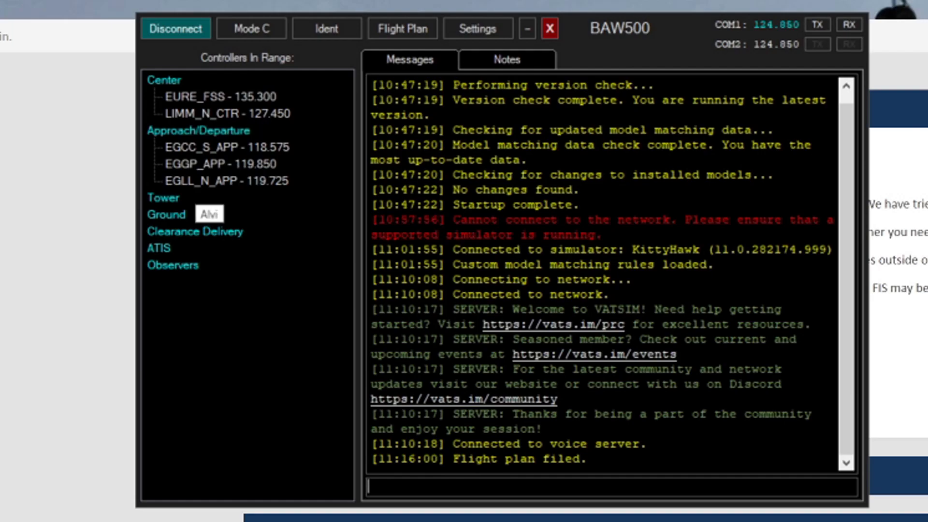
mouse_move(211, 114)
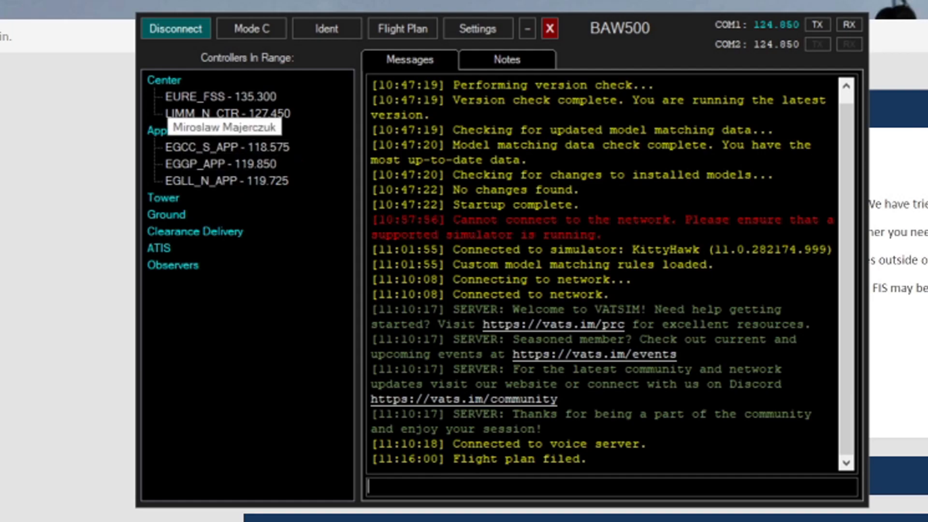